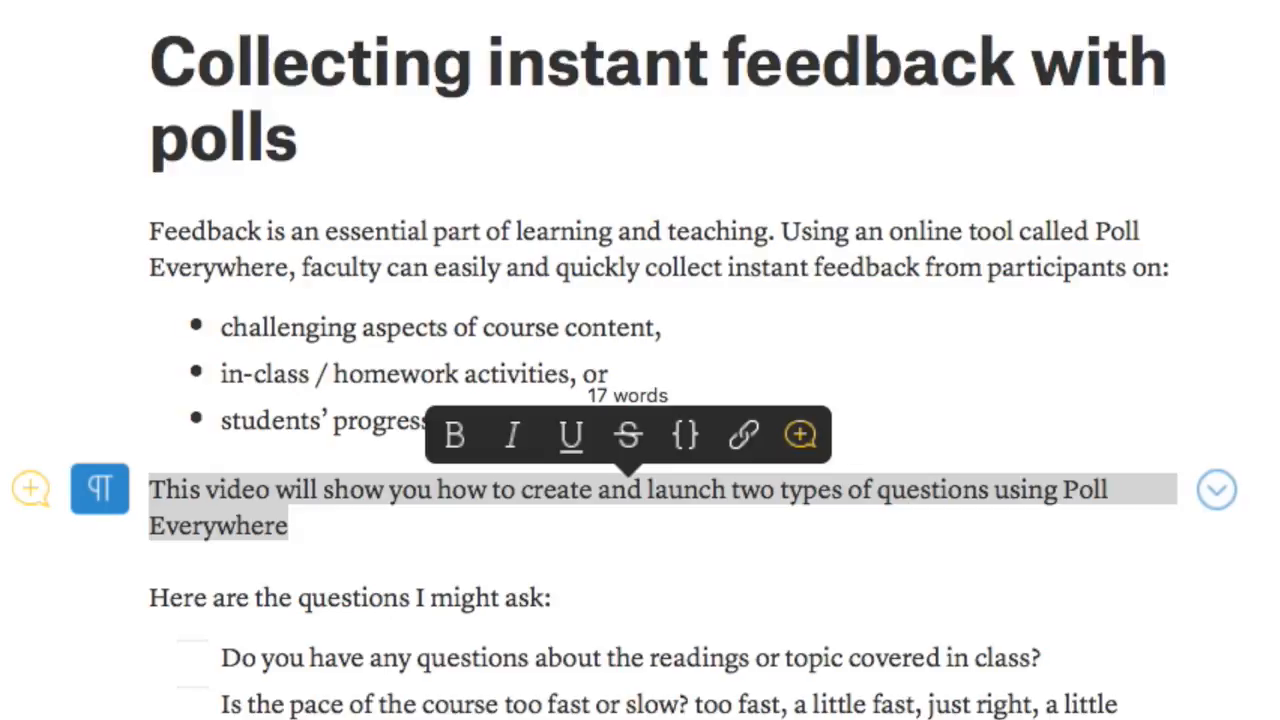
{"action": "mouse_move", "coordinate": [10, 445]}
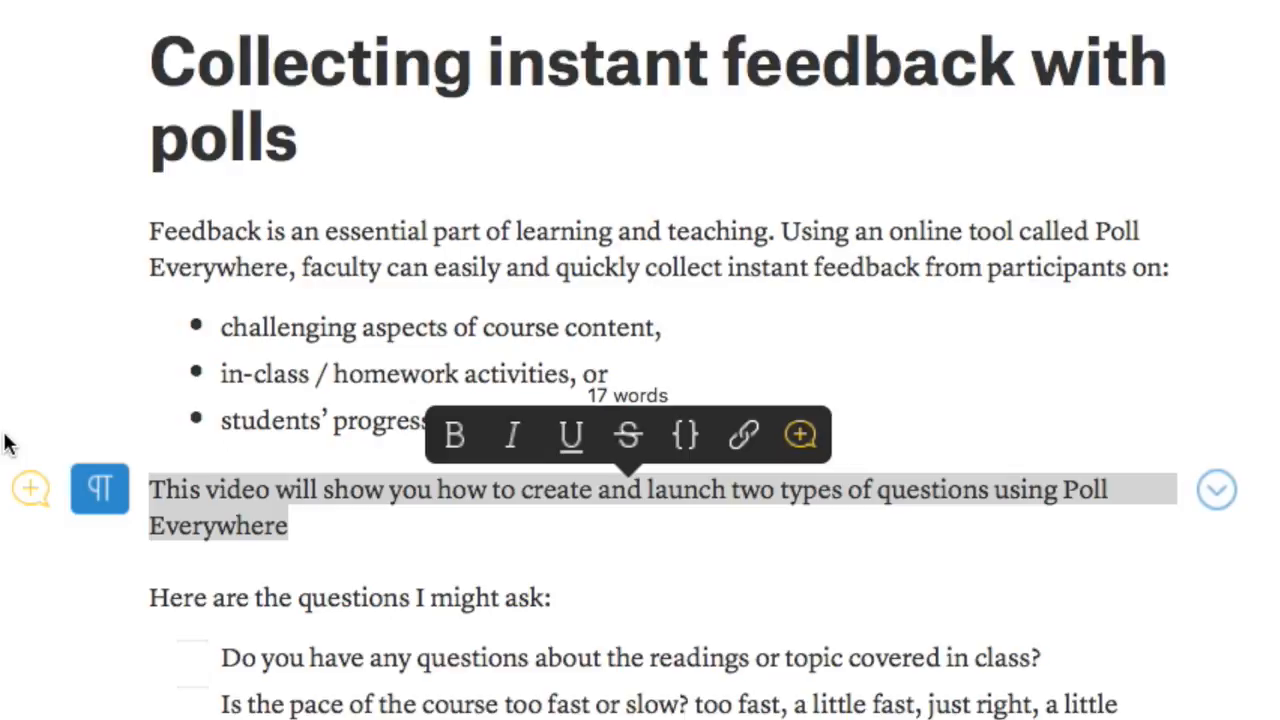
Submit the test answer 'Nope' to the open-ended readings question
{"action": "scroll", "scroll_direction": "down", "scroll_amount": 3}
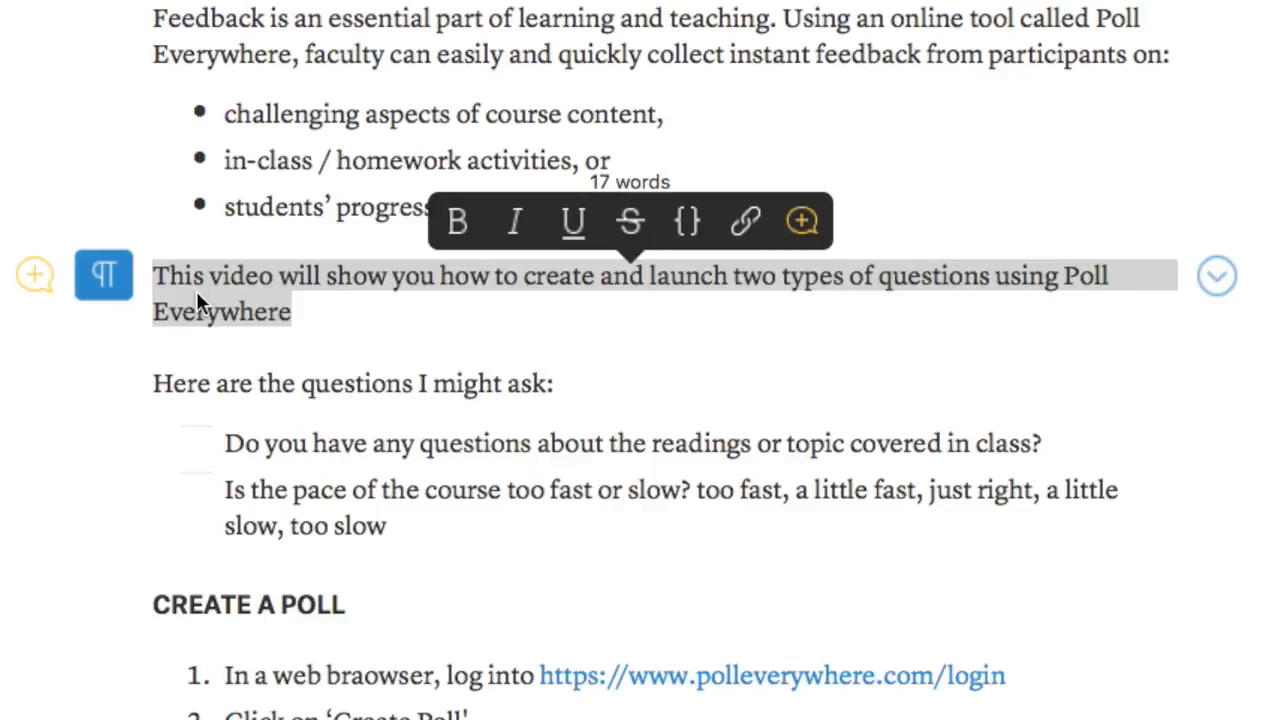
{"action": "scroll", "scroll_direction": "down", "scroll_amount": 3}
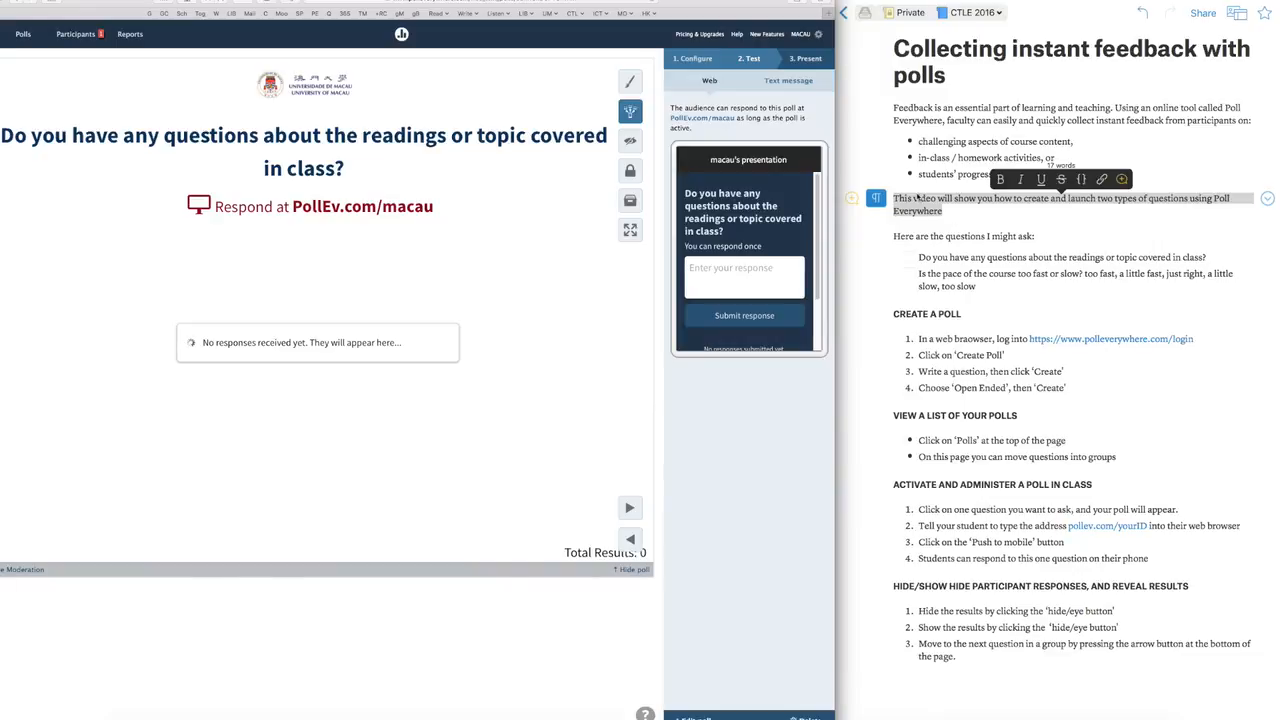
{"action": "mouse_move", "coordinate": [487, 191]}
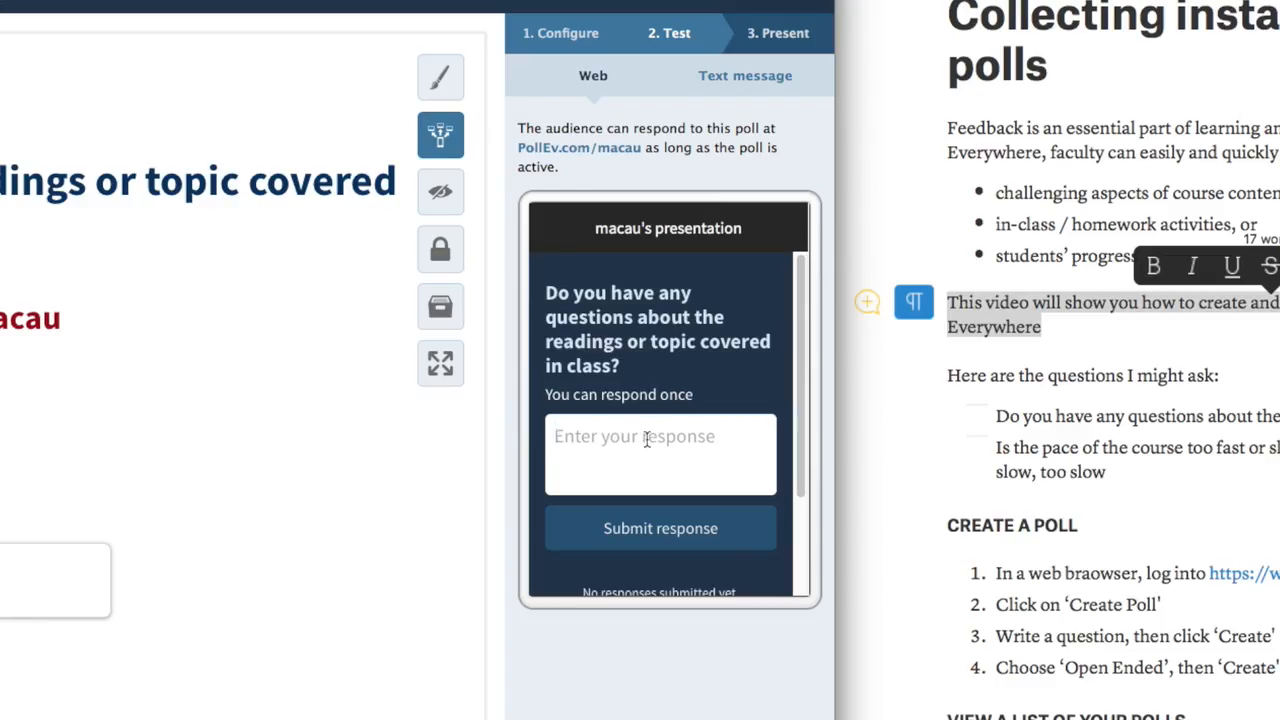
{"action": "type", "text": "N"}
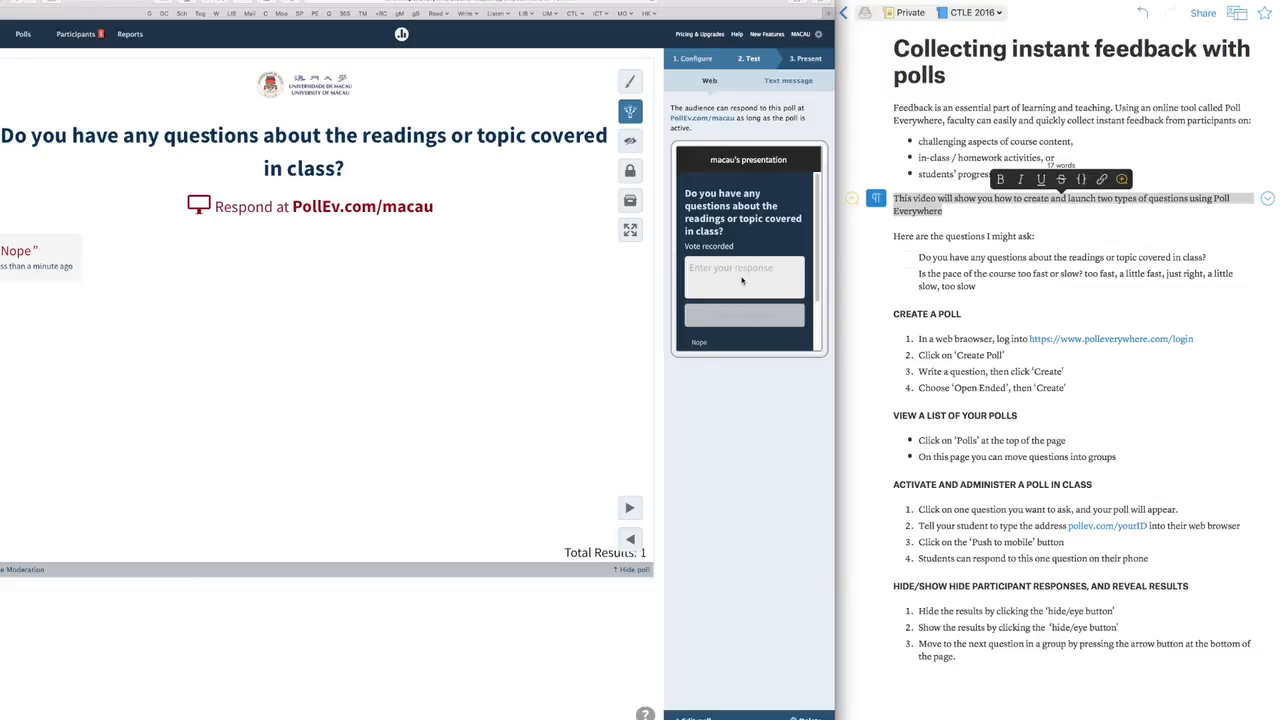
{"action": "mouse_move", "coordinate": [336, 107]}
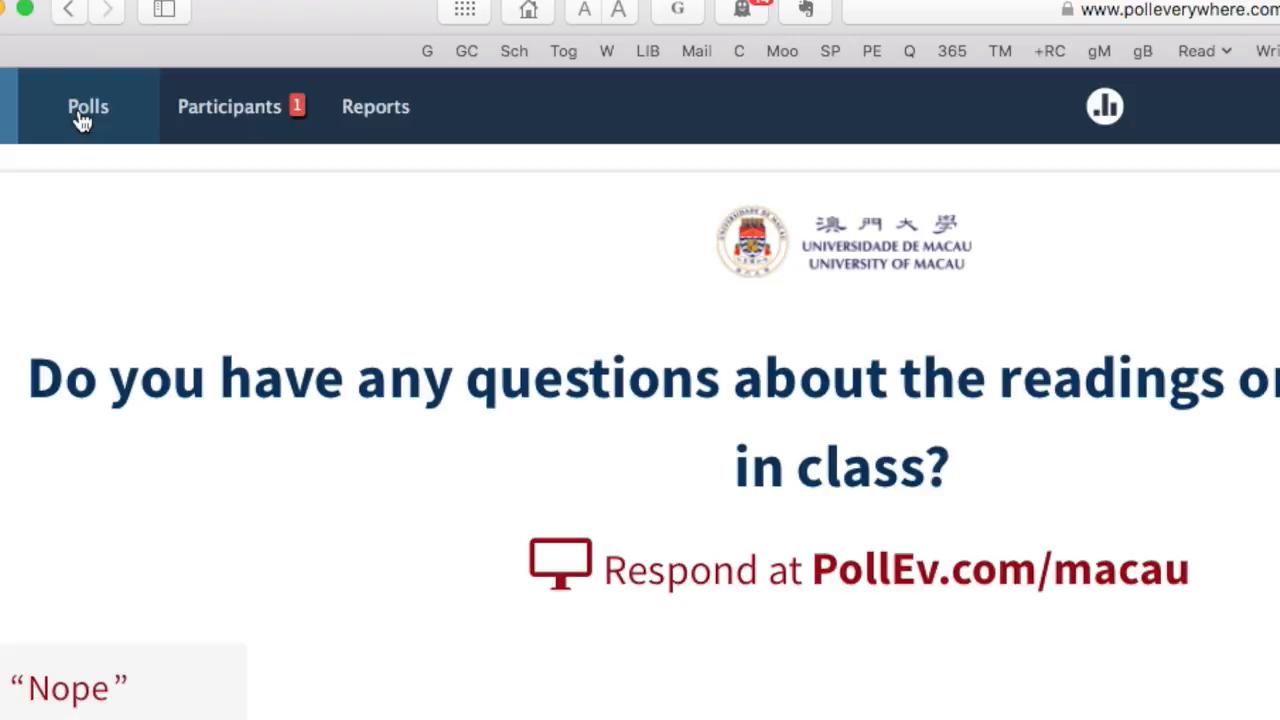
Start a new poll from the polls list and begin writing the readings question
{"action": "left_click", "coordinate": [88, 107]}
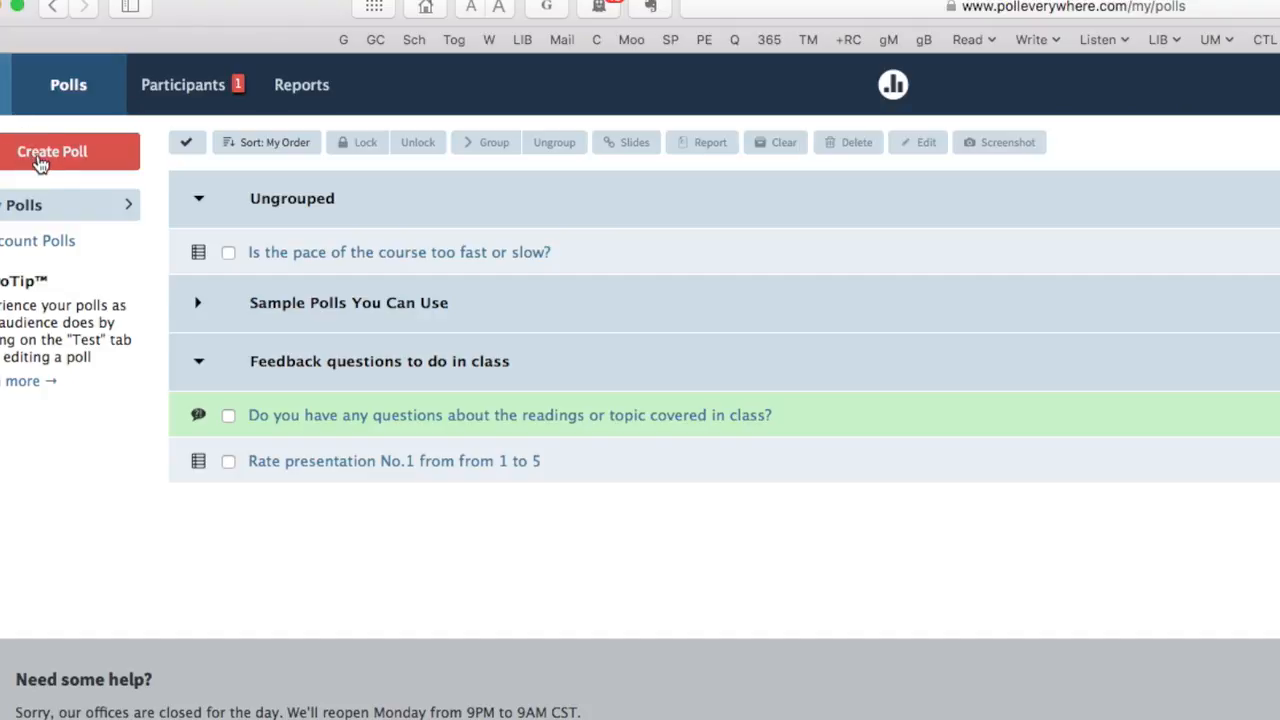
{"action": "left_click", "coordinate": [52, 151]}
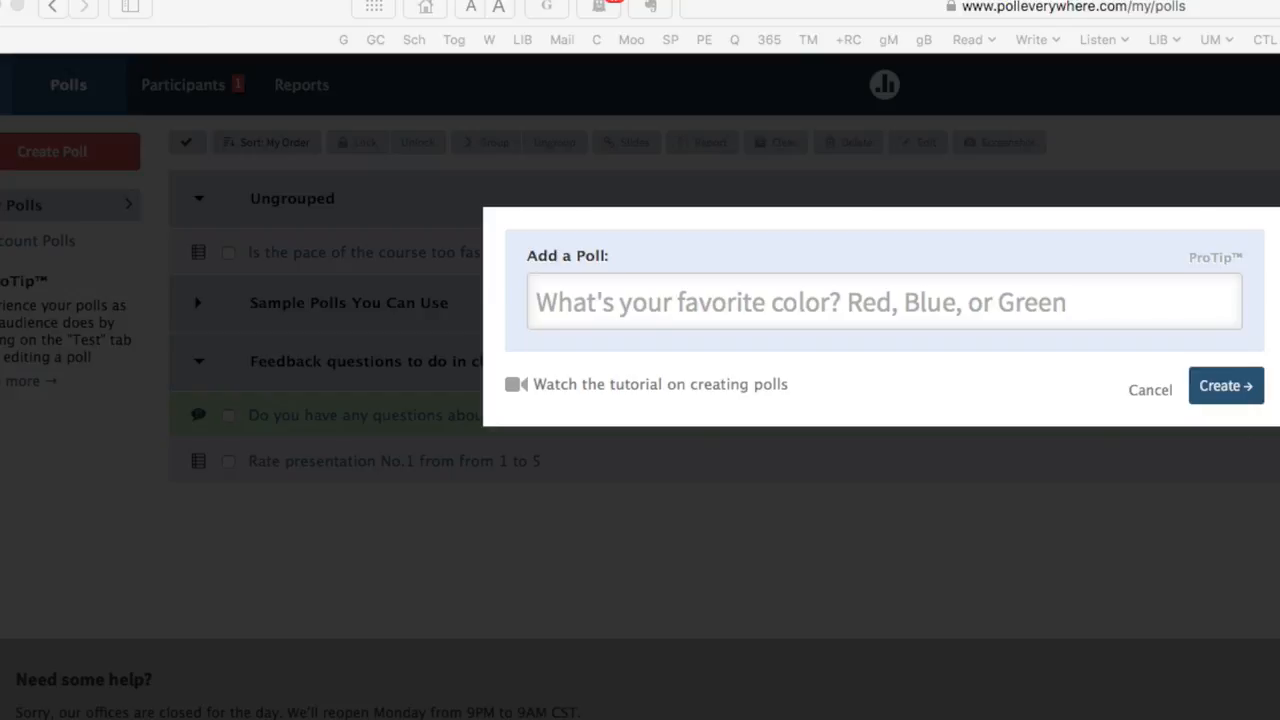
{"action": "left_click", "coordinate": [884, 302]}
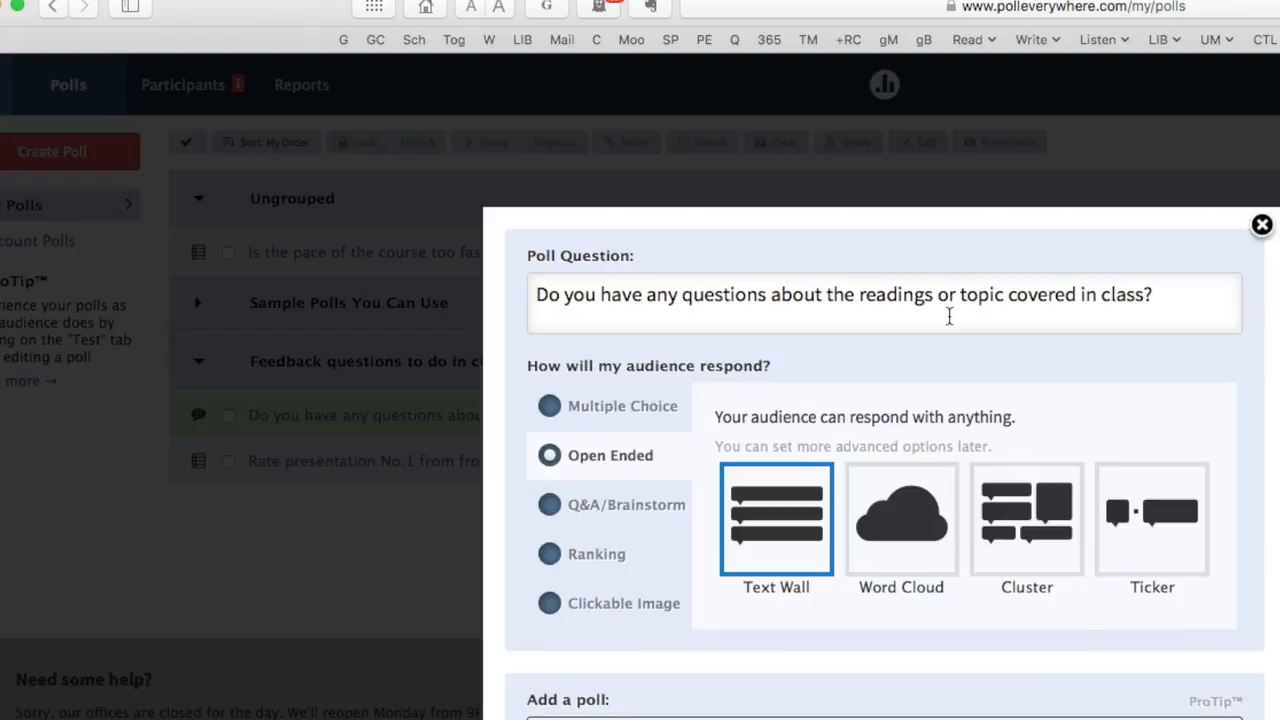
{"action": "mouse_move", "coordinate": [616, 462]}
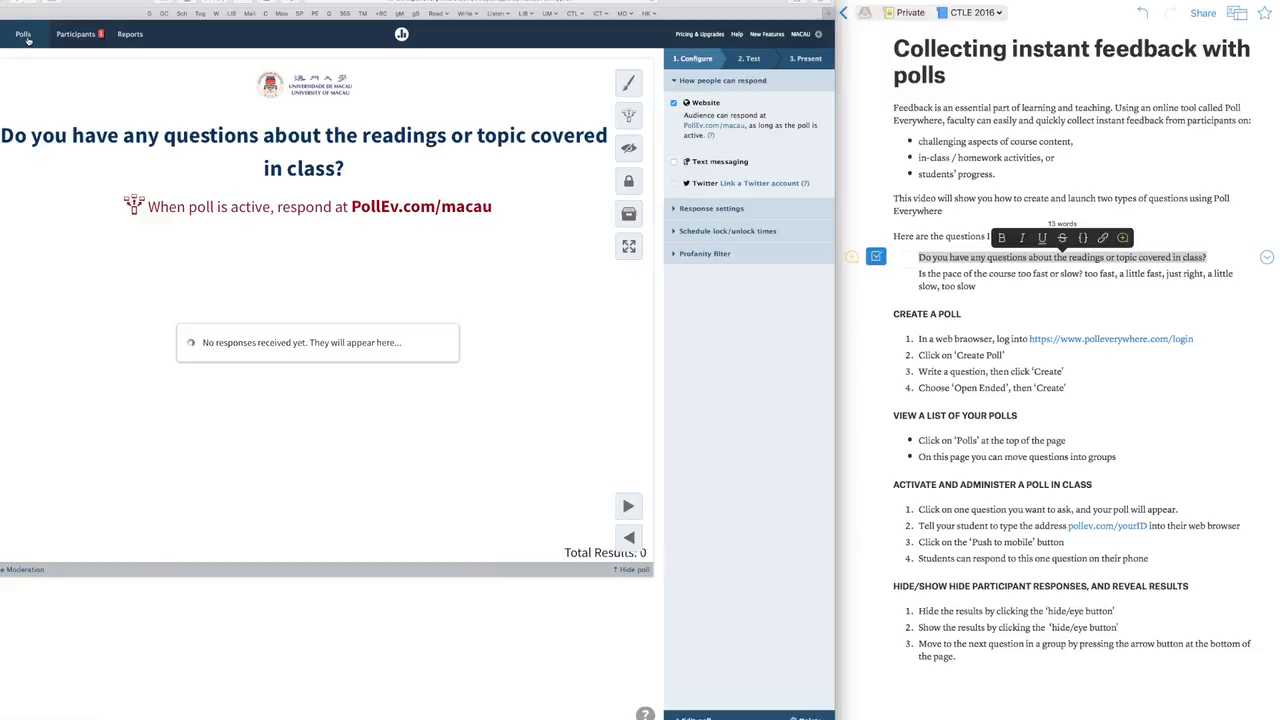
Drag 'Is the pace of the course too fast or slow?' into Feedback questions to do in class
{"action": "left_click", "coordinate": [23, 34]}
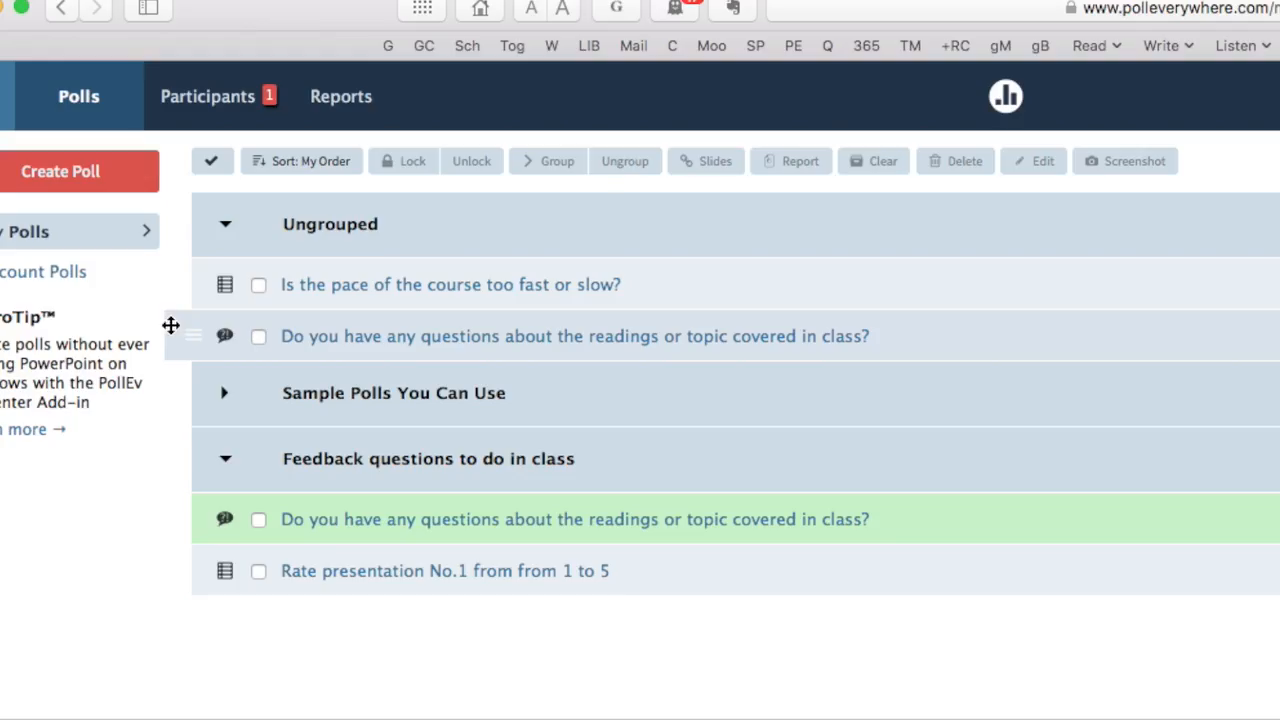
{"action": "mouse_move", "coordinate": [265, 338]}
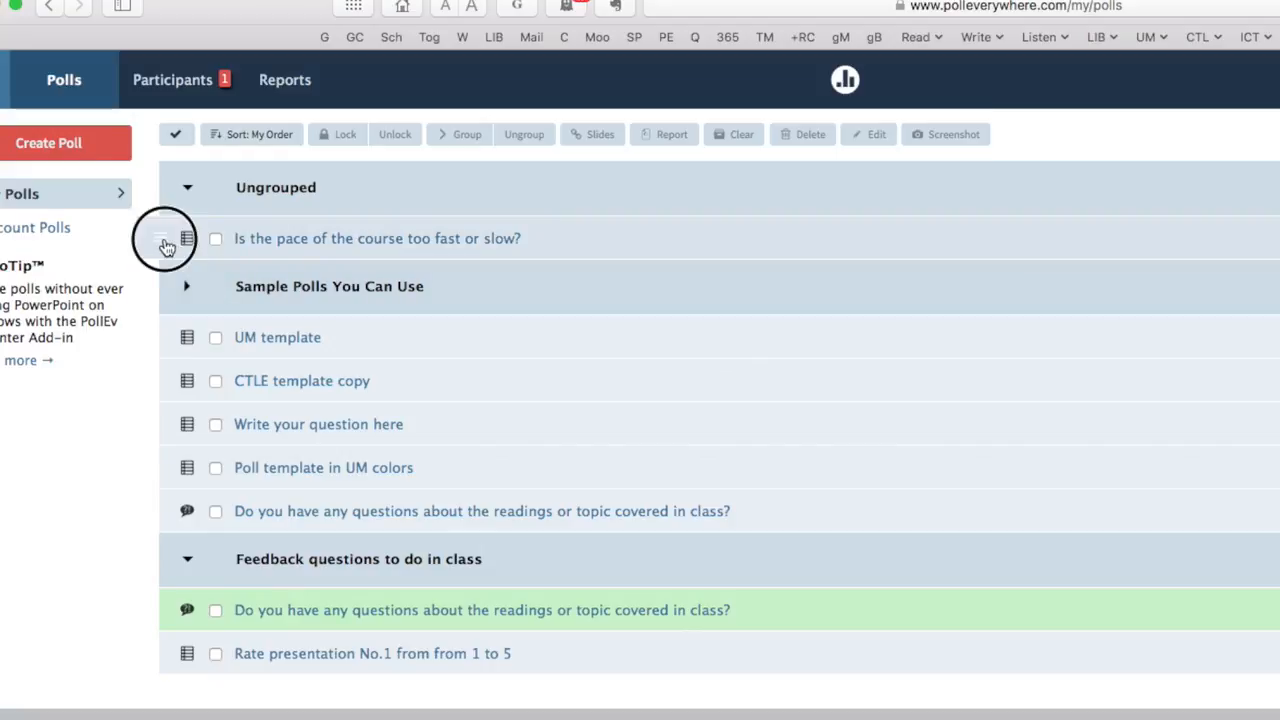
{"action": "left_click", "coordinate": [215, 187]}
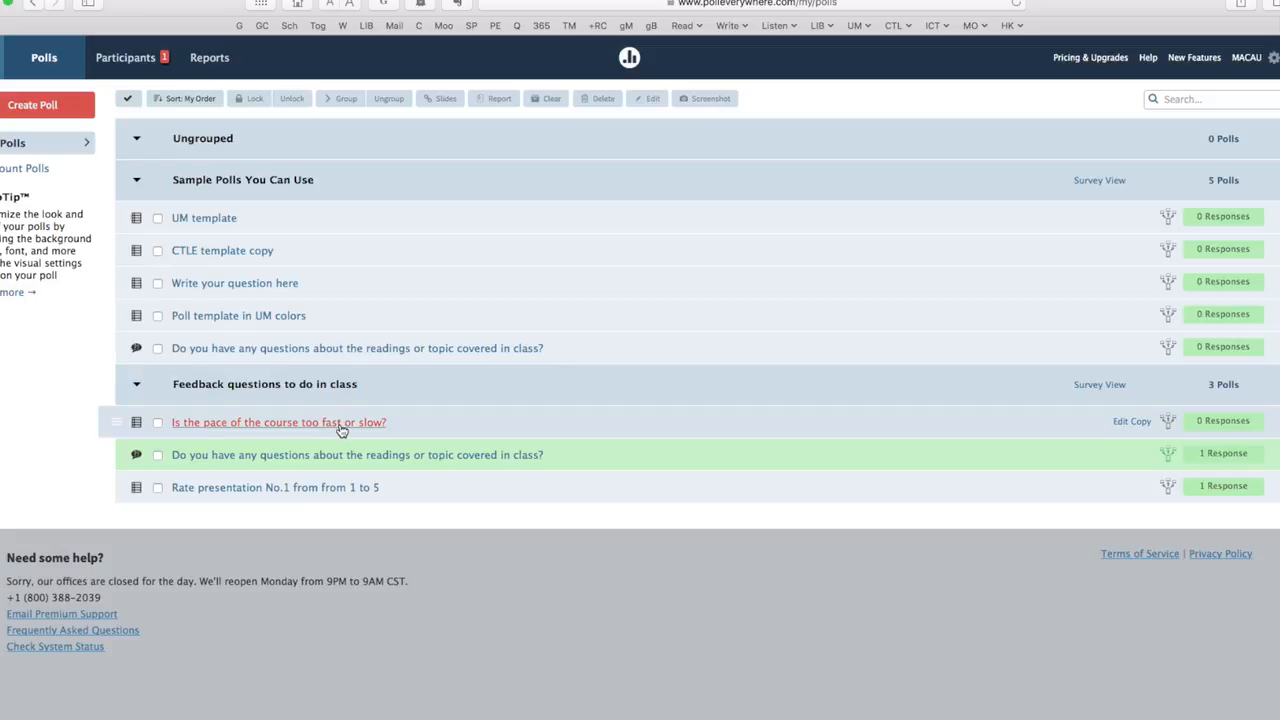
Activate the course-pace poll and cast a 'just right' test vote
{"action": "left_click", "coordinate": [279, 421]}
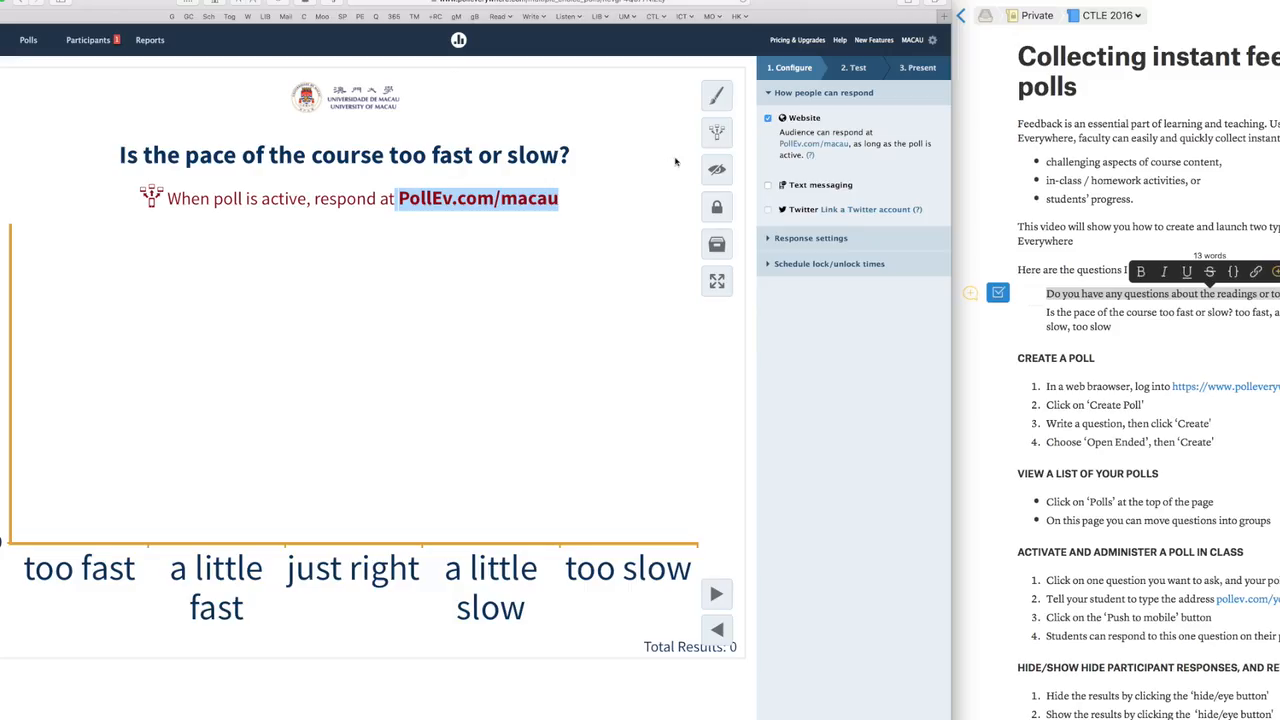
{"action": "mouse_move", "coordinate": [717, 135]}
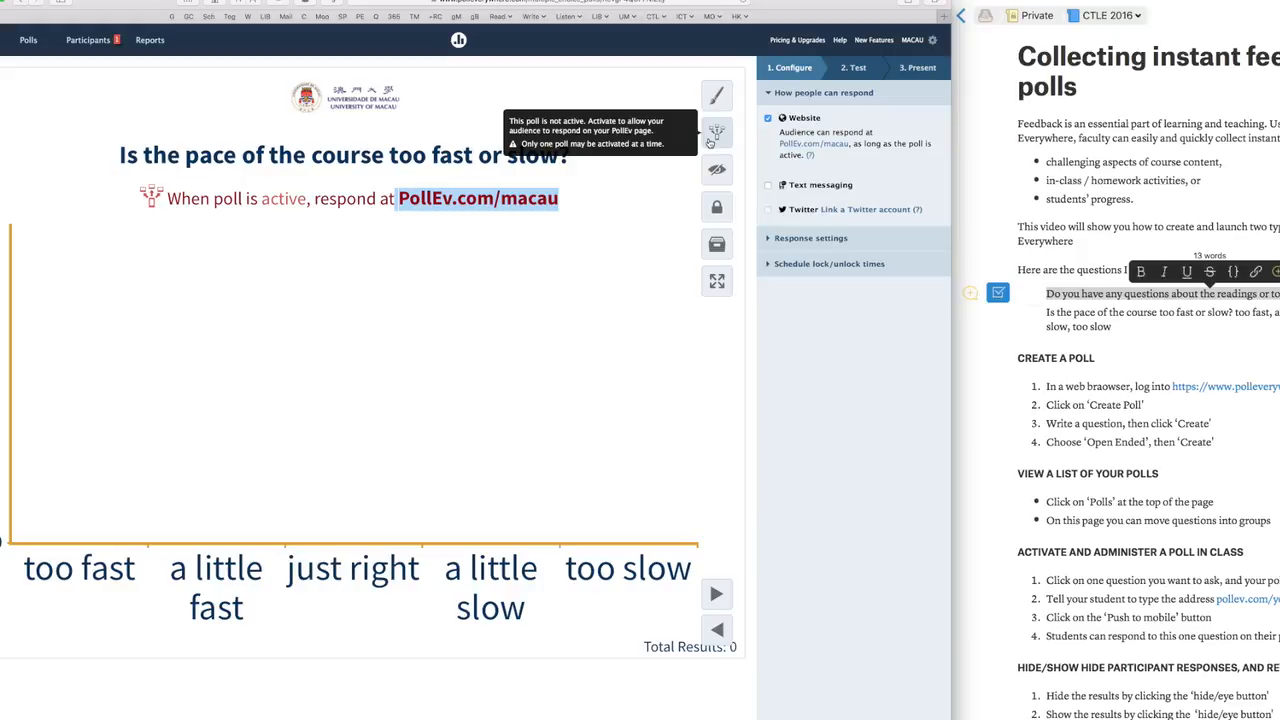
{"action": "left_click", "coordinate": [717, 133]}
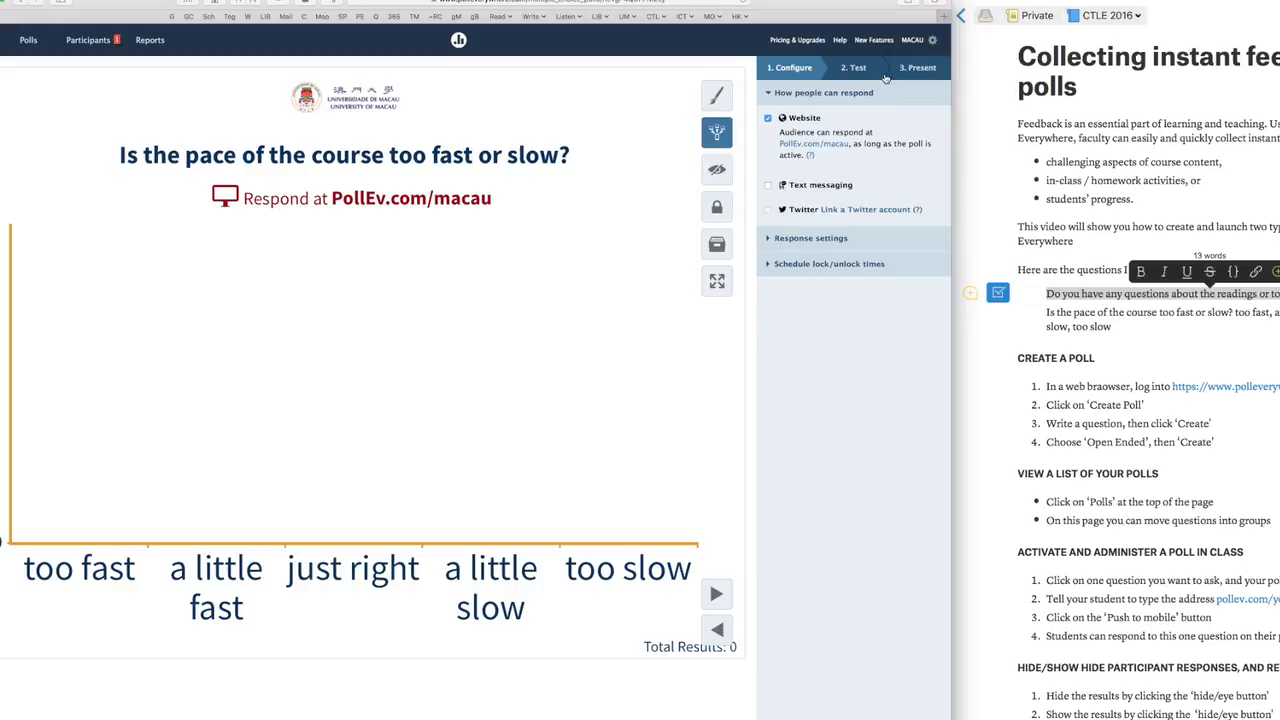
{"action": "left_click", "coordinate": [852, 67]}
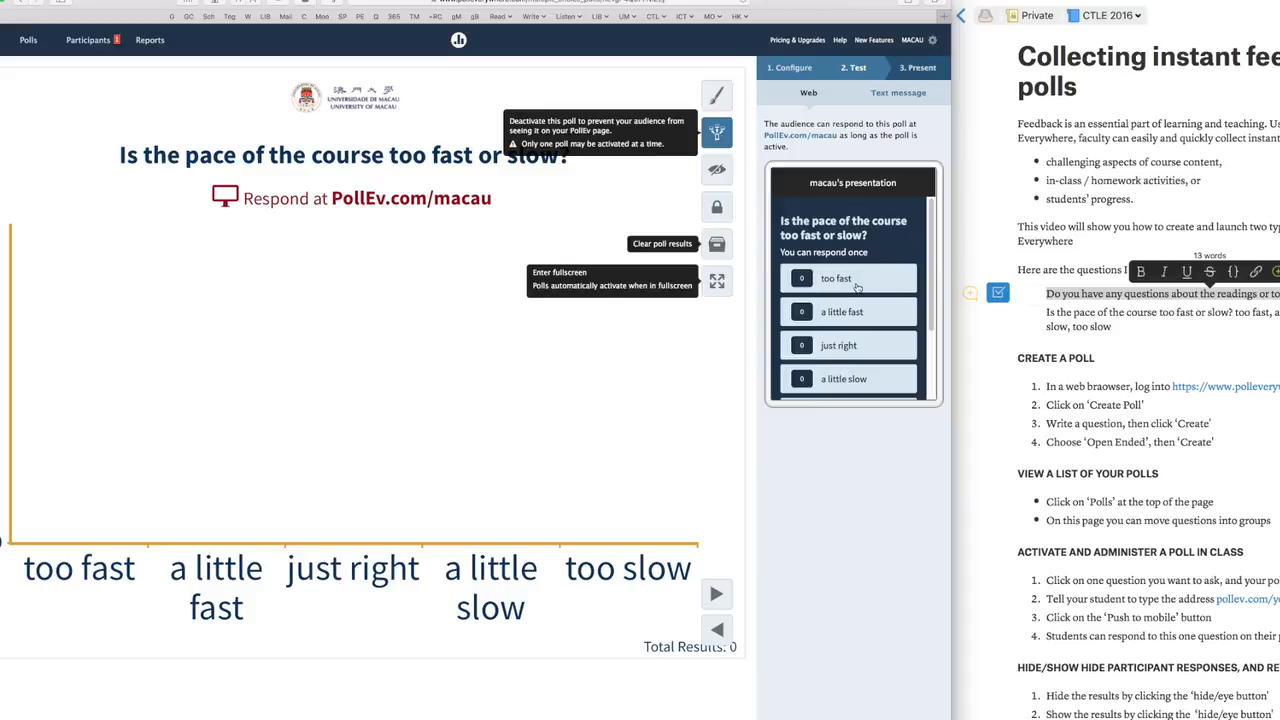
{"action": "mouse_move", "coordinate": [858, 311]}
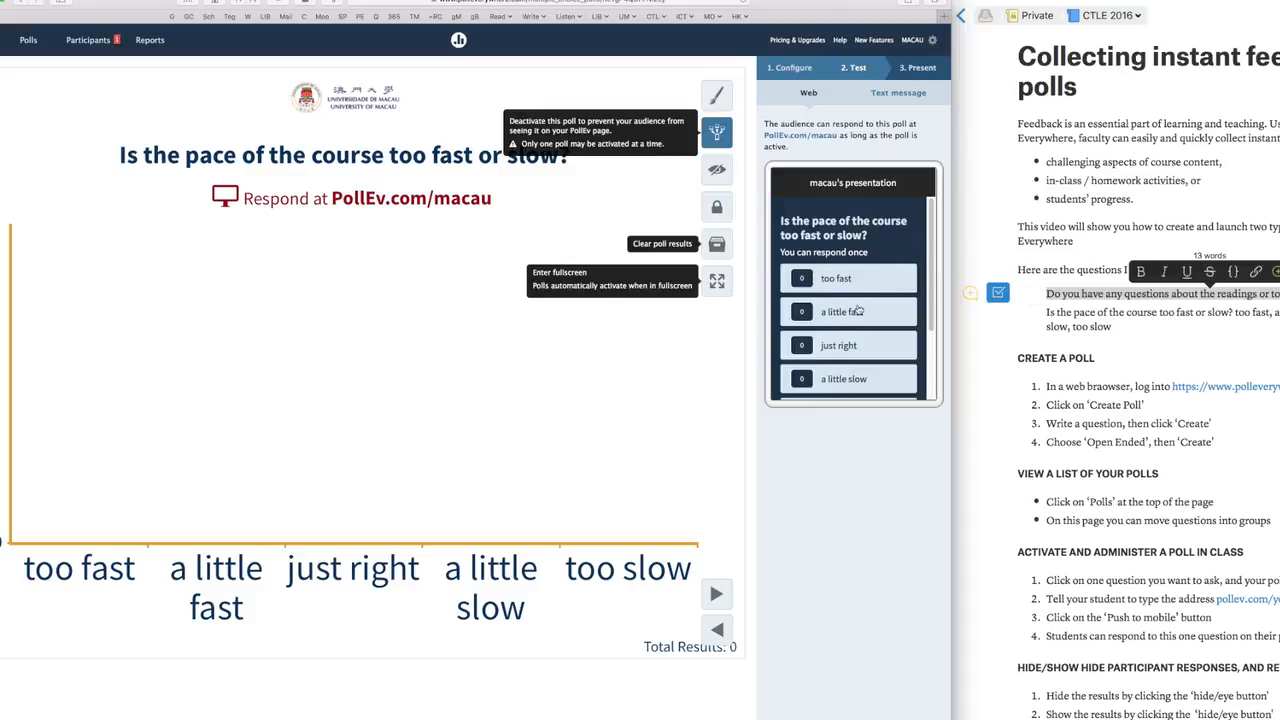
{"action": "left_click", "coordinate": [848, 345]}
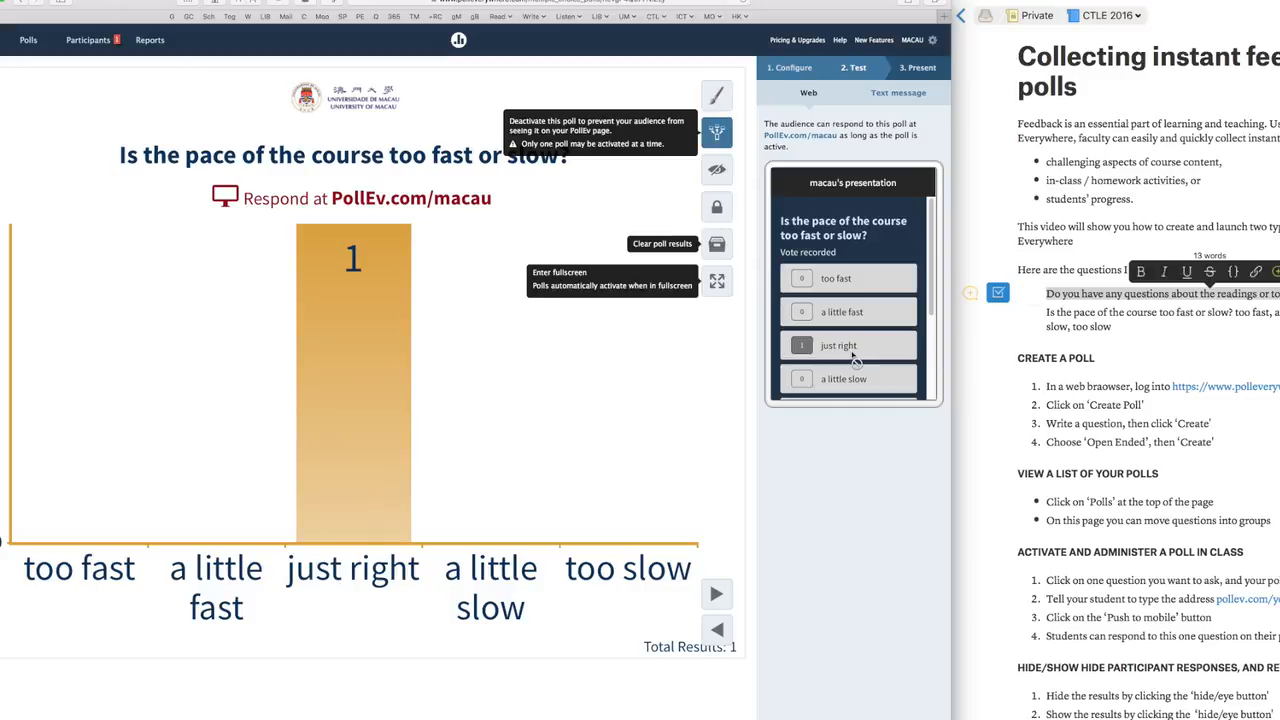
{"action": "mouse_move", "coordinate": [651, 194]}
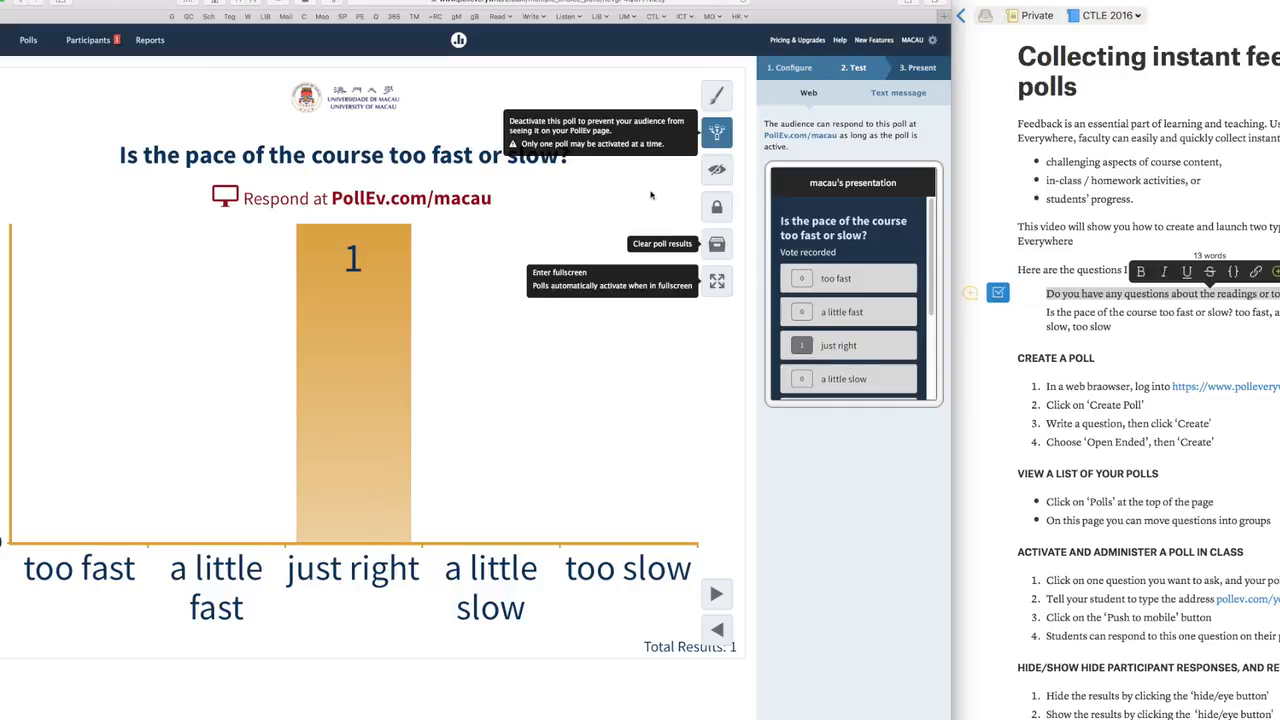
{"action": "mouse_move", "coordinate": [673, 155]}
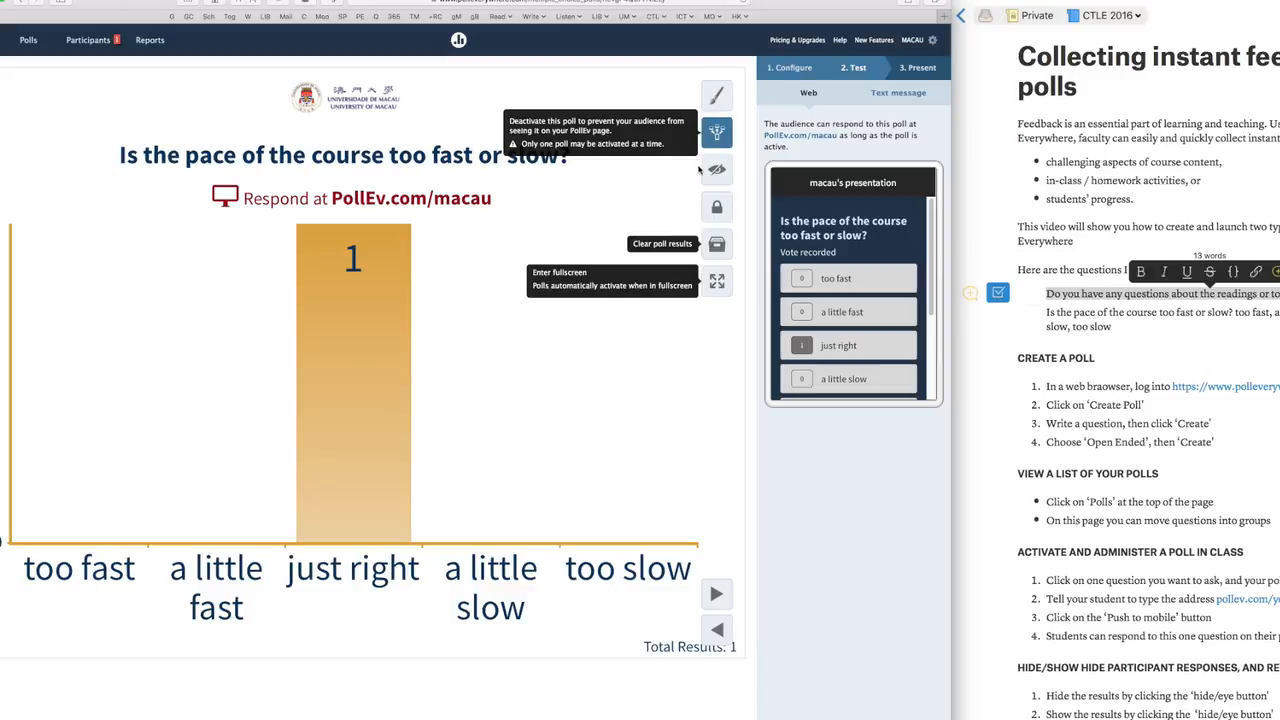
{"action": "mouse_move", "coordinate": [716, 168]}
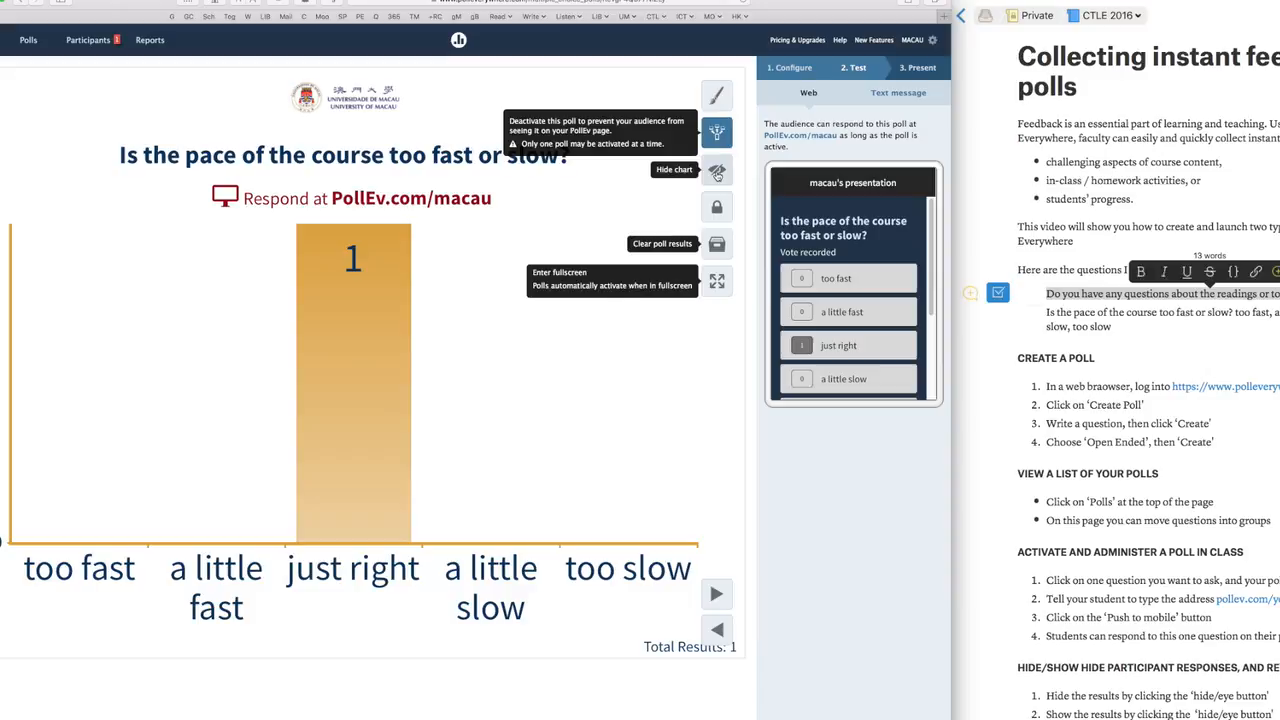
Hide the course-pace results chart and advance to the readings question poll
{"action": "left_click", "coordinate": [718, 161]}
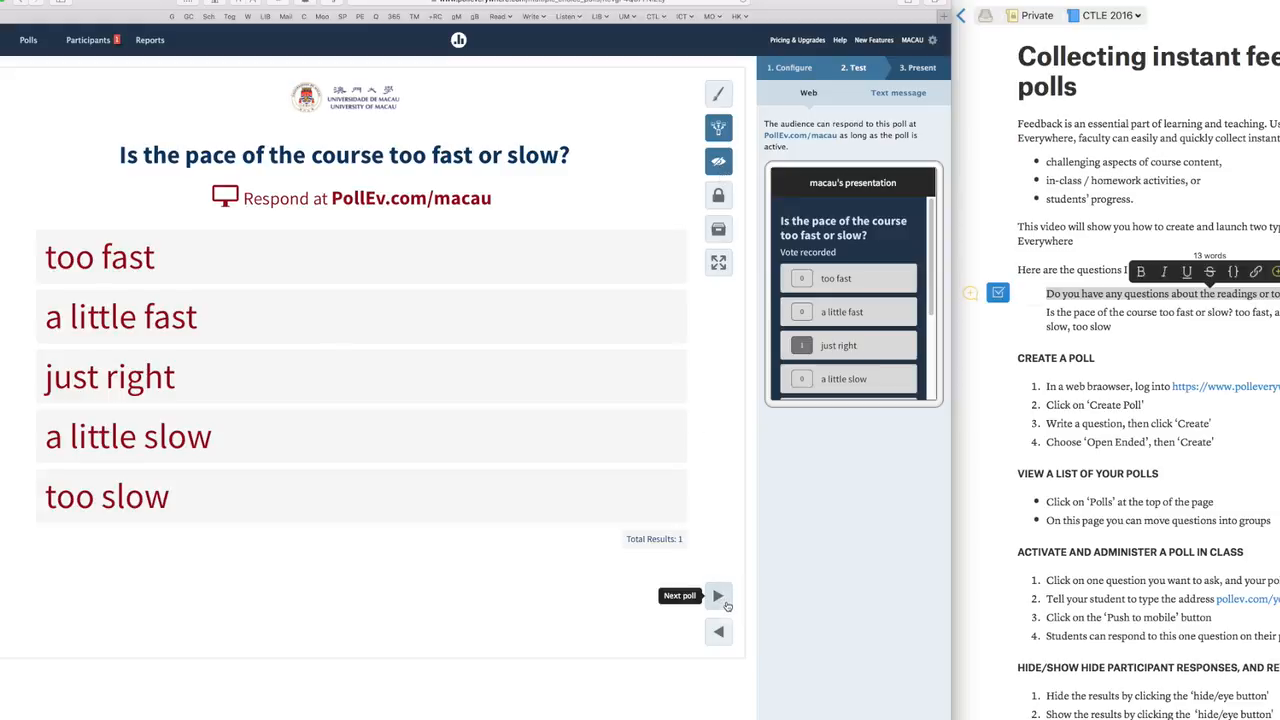
{"action": "left_click", "coordinate": [718, 595]}
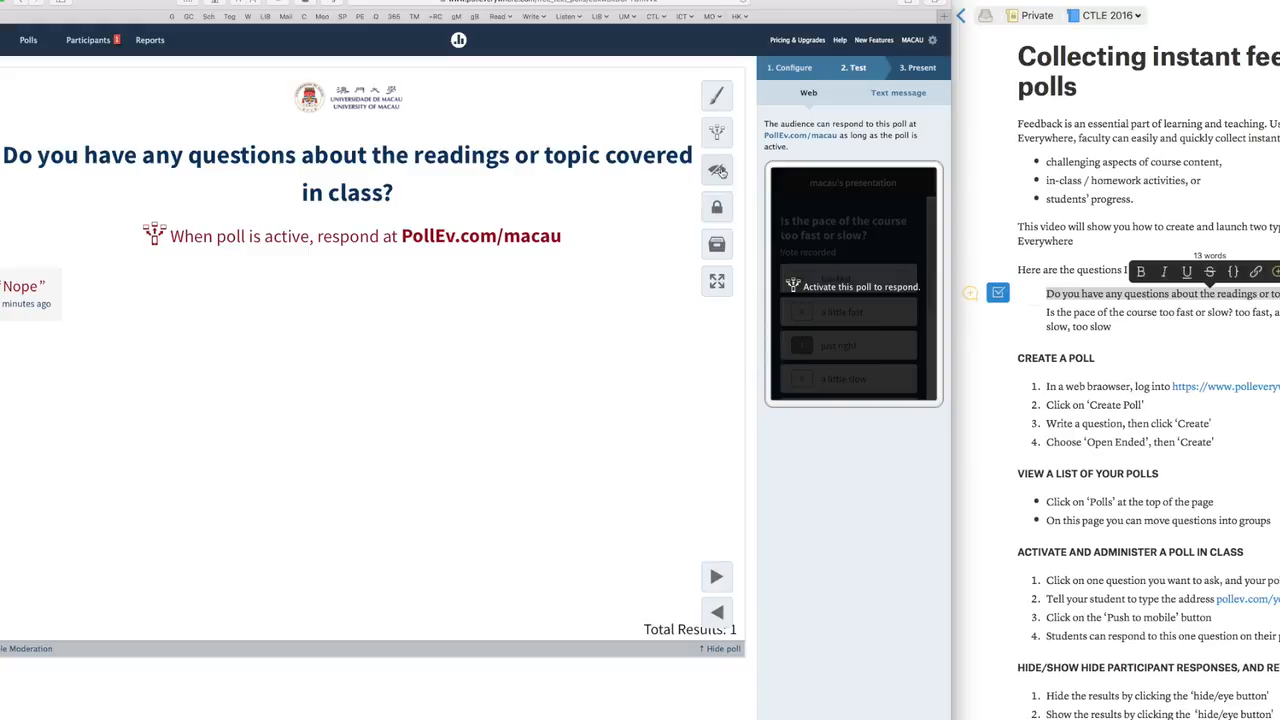
{"action": "mouse_move", "coordinate": [716, 135]}
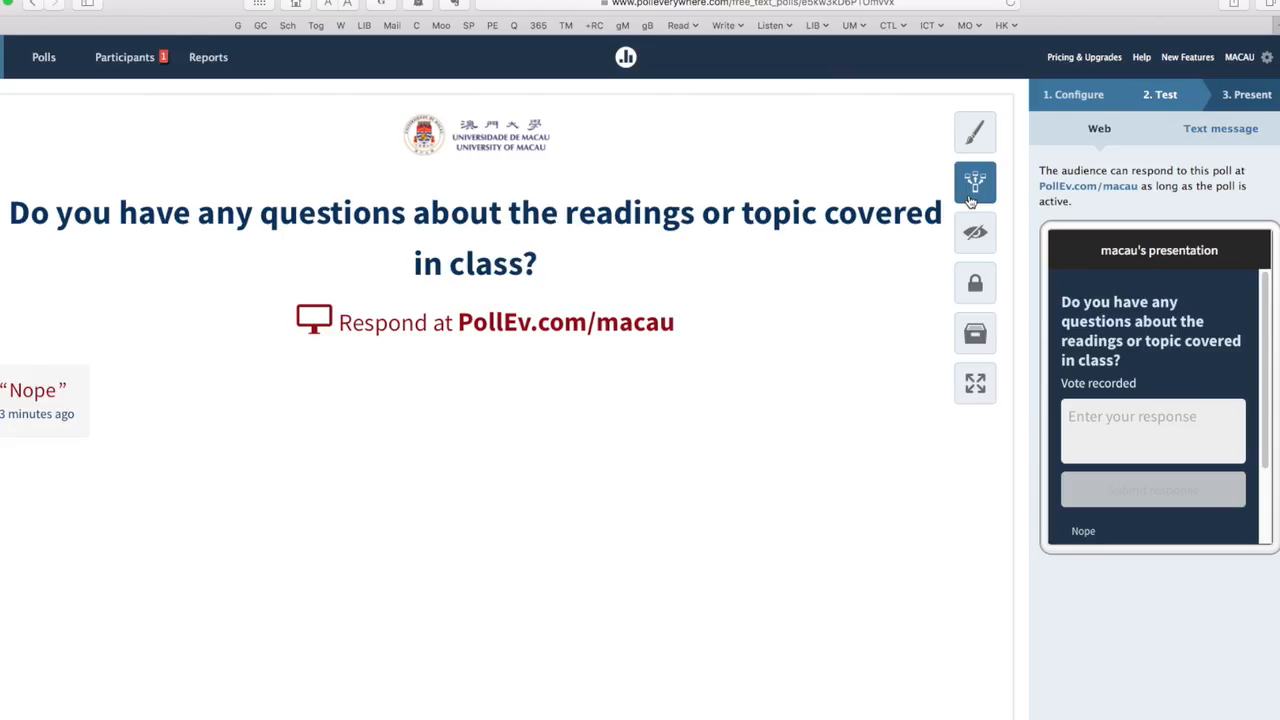
{"action": "mouse_move", "coordinate": [1023, 247]}
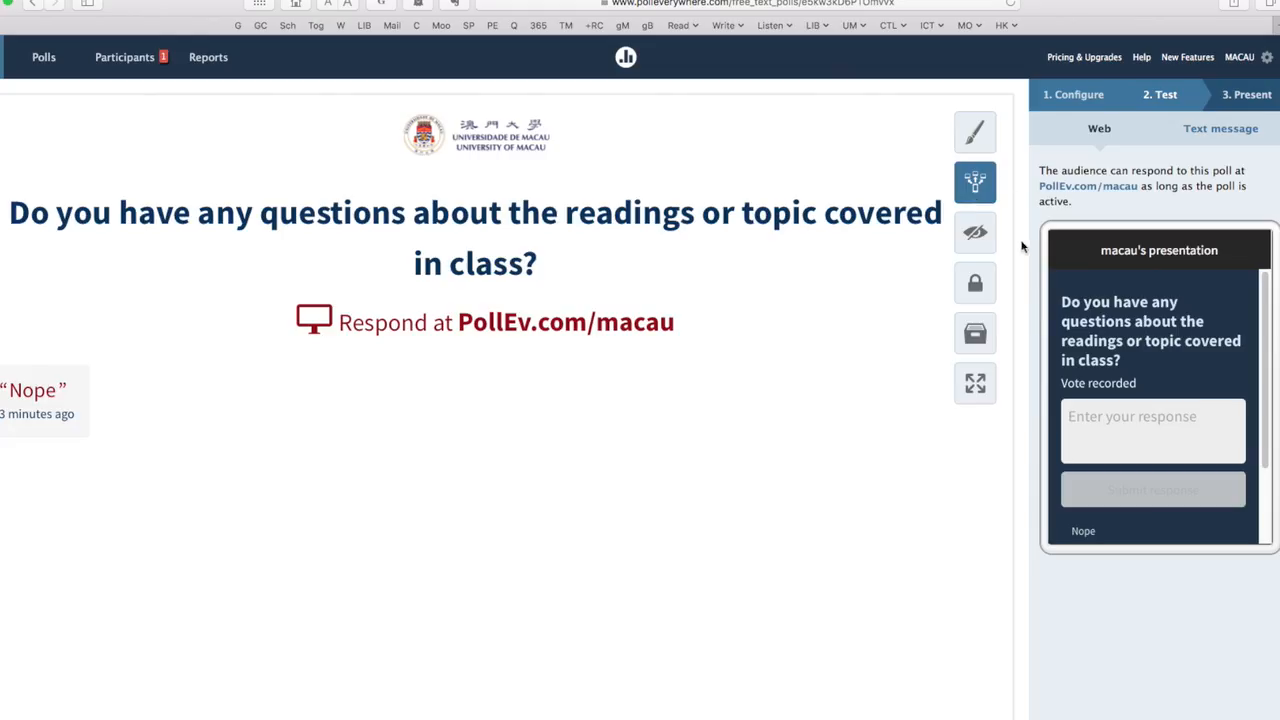
{"action": "mouse_move", "coordinate": [1122, 428]}
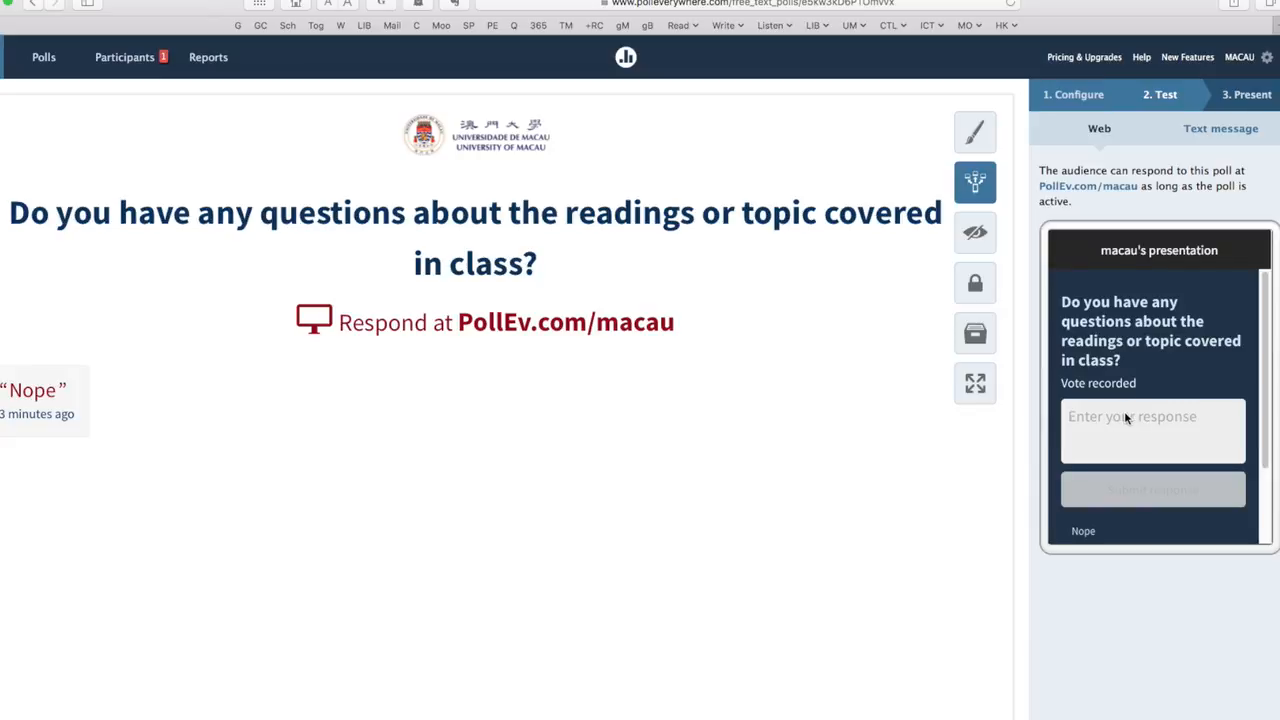
{"action": "mouse_move", "coordinate": [1150, 424]}
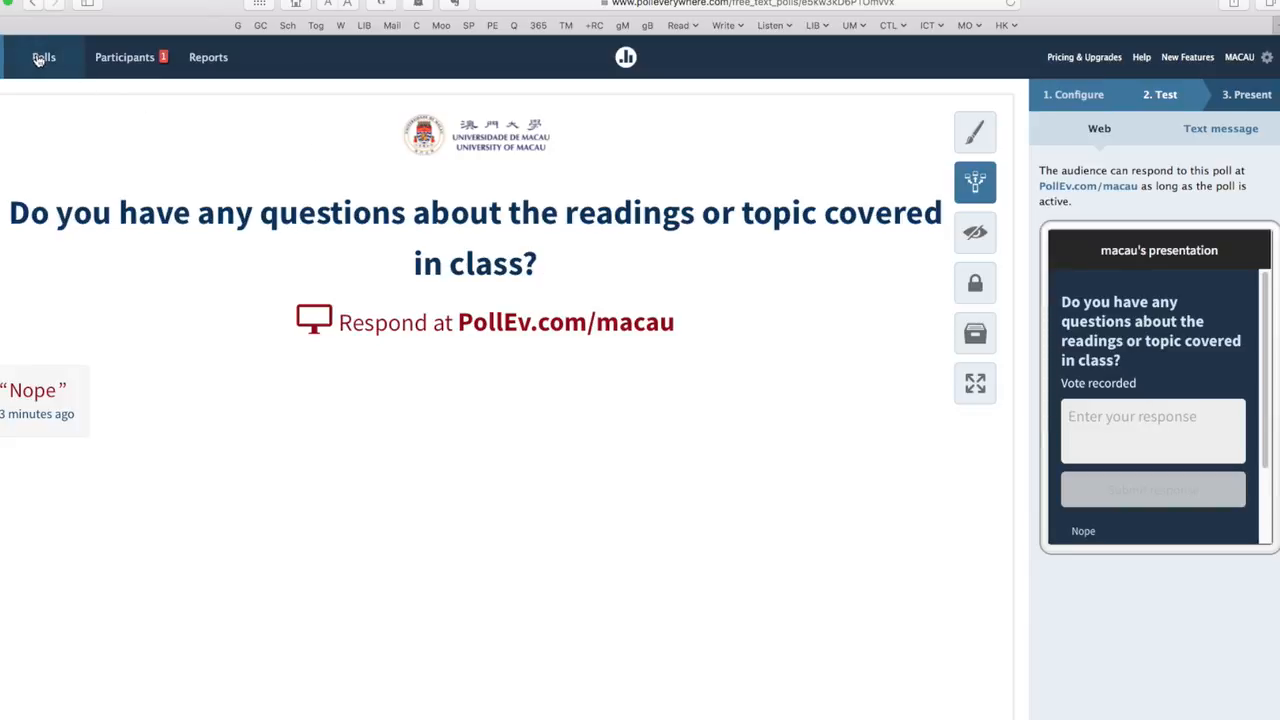
Go back to the polls list showing one response per feedback poll
{"action": "left_click", "coordinate": [43, 57]}
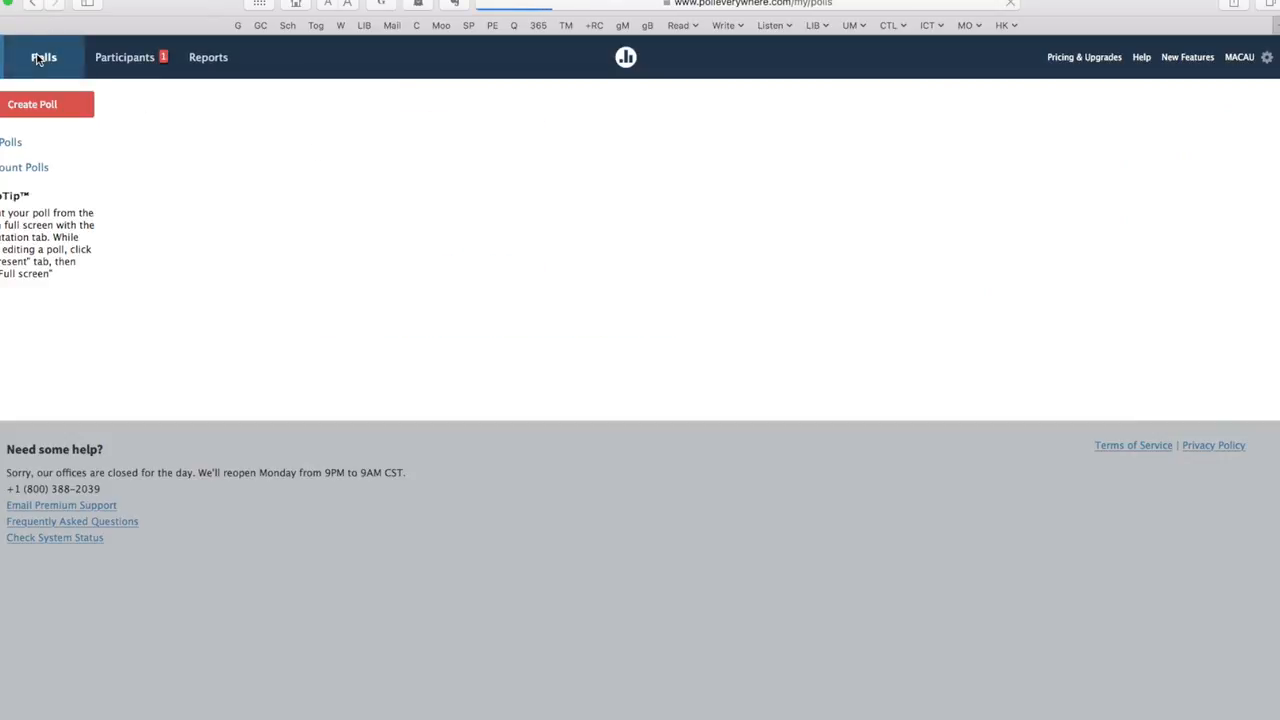
{"action": "left_click", "coordinate": [43, 57]}
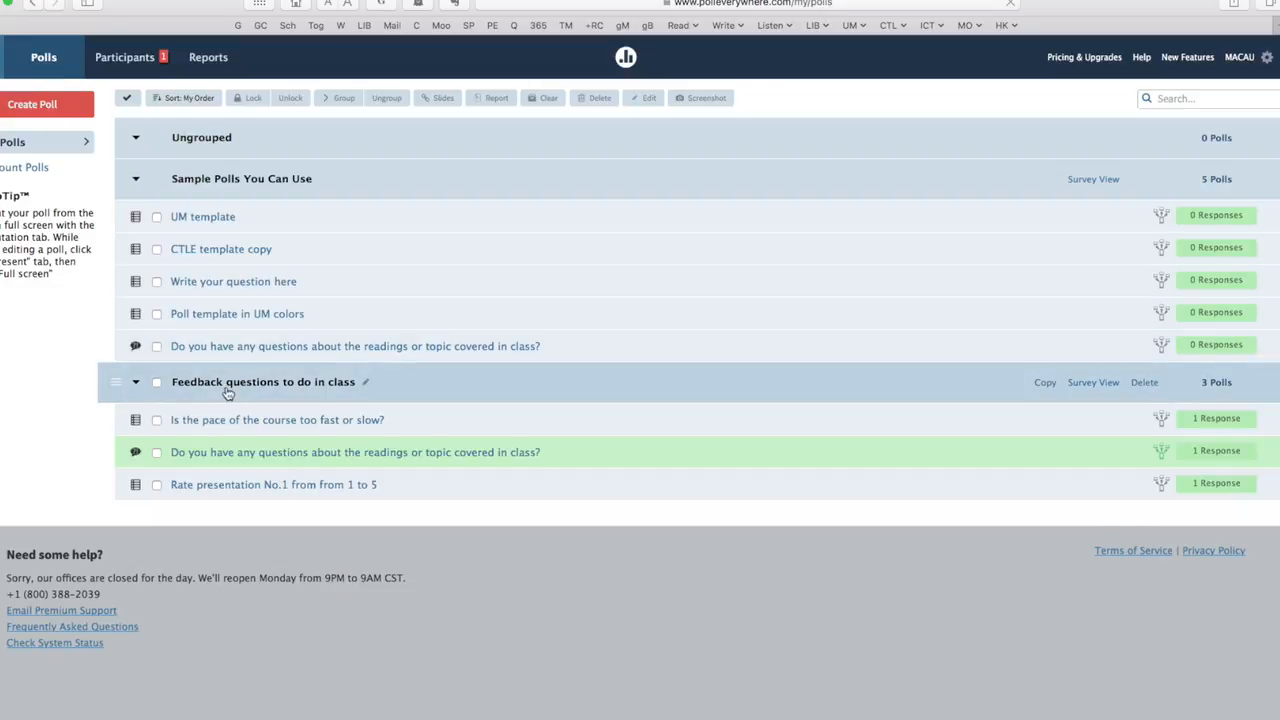